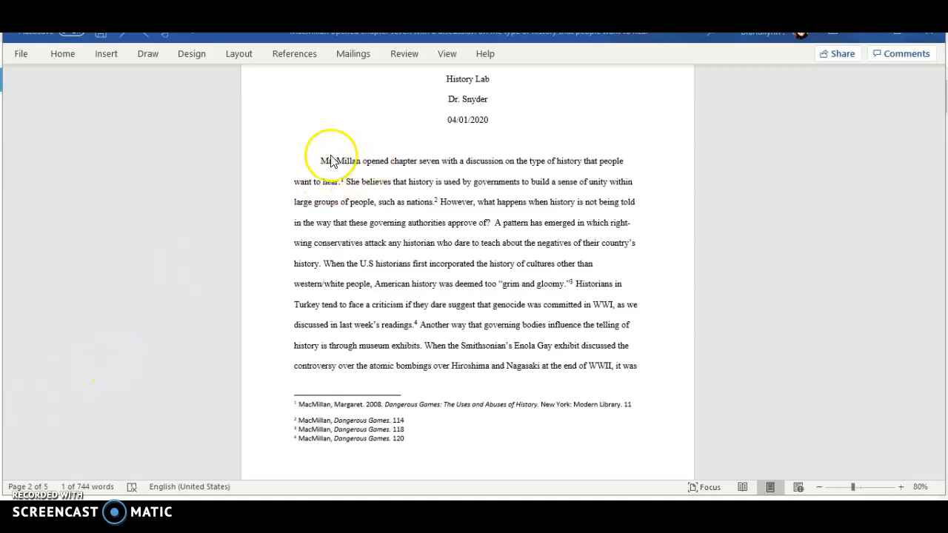
Step: Insert MacMillan's book title Dangerous Games: The Uses and Abuses of History in italics
double_click(339, 161)
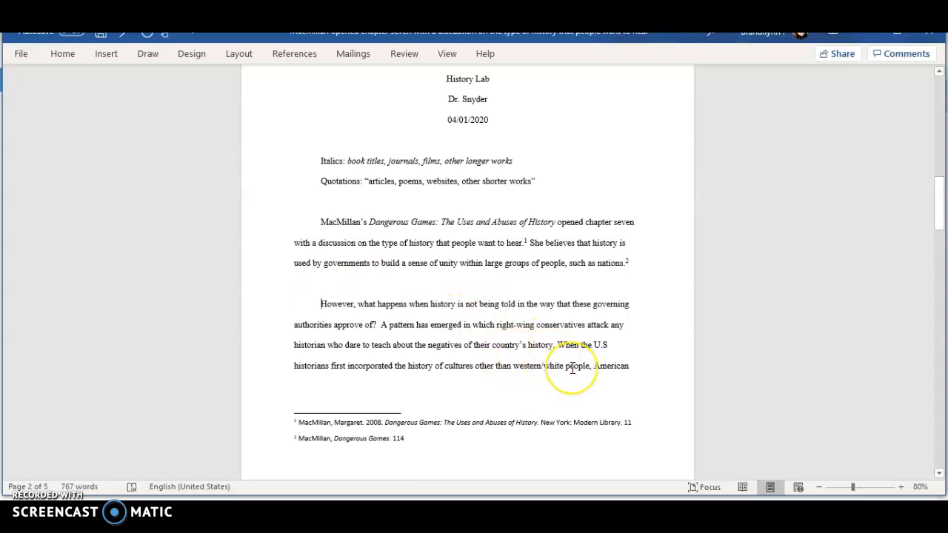
Step: Move down to the However passage after adding the italics and quotations notes
scroll("down", 3)
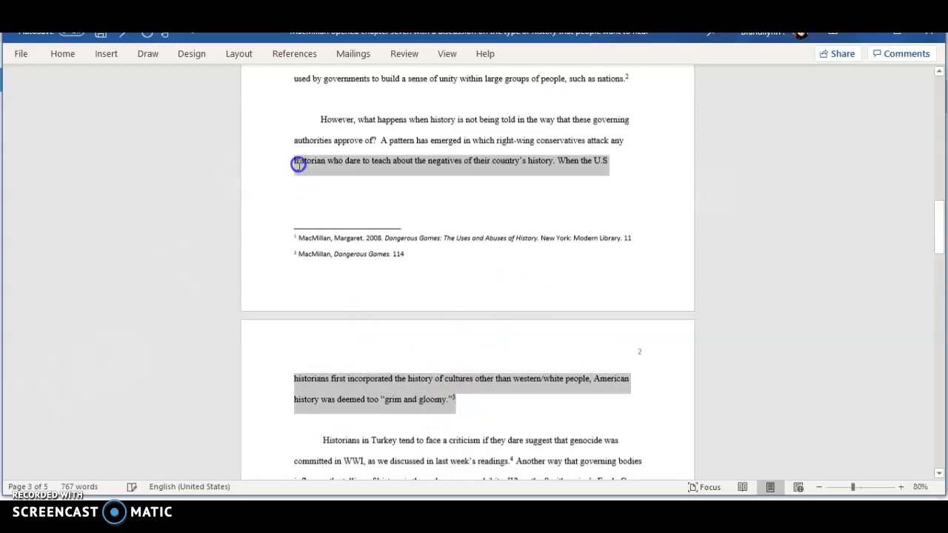
Step: Set the selected However-to-"grim and gloomy" passage to single line spacing via the Paragraph dialog
left_click_drag(296, 163, 370, 163)
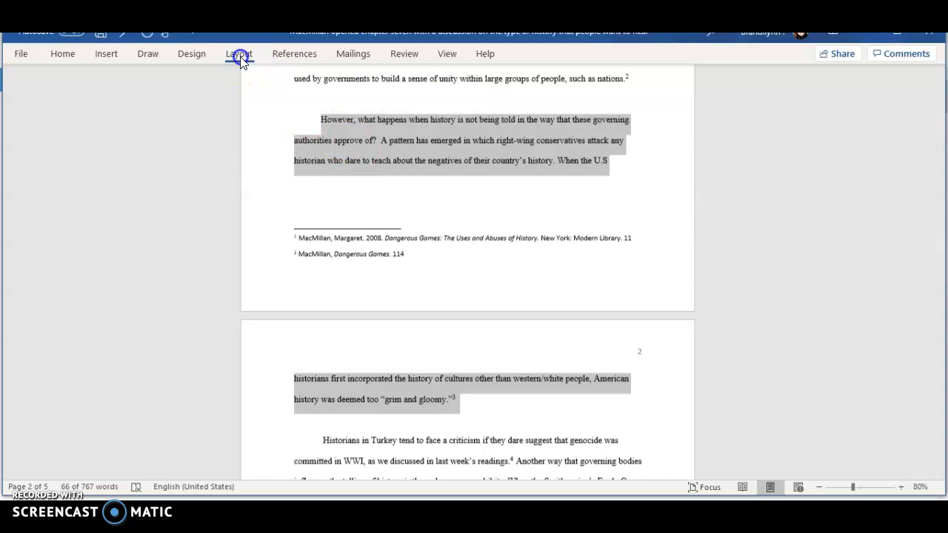
left_click(238, 53)
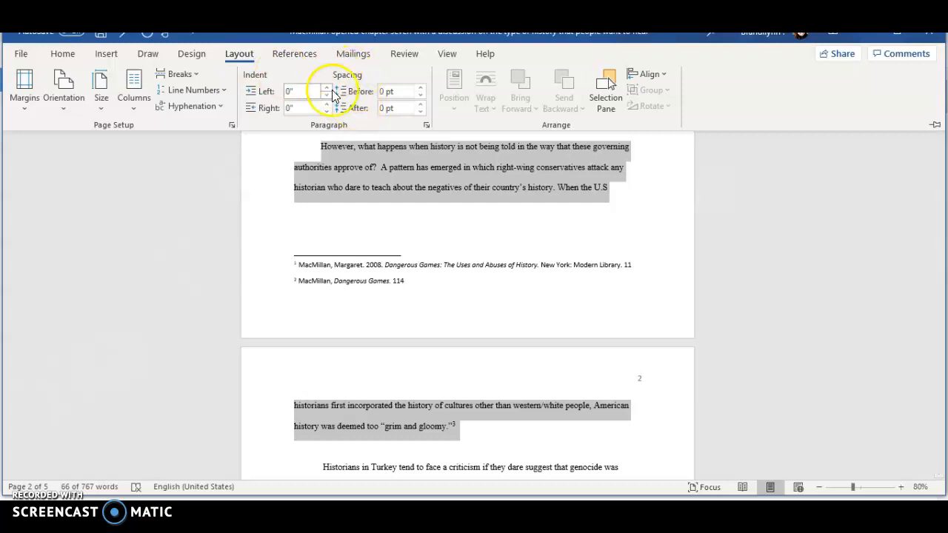
mouse_move(427, 125)
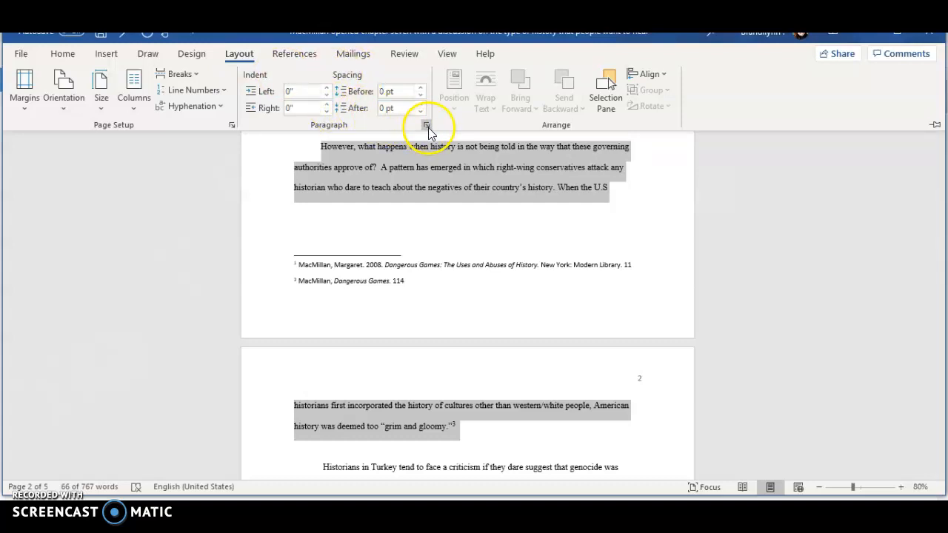
left_click(426, 124)
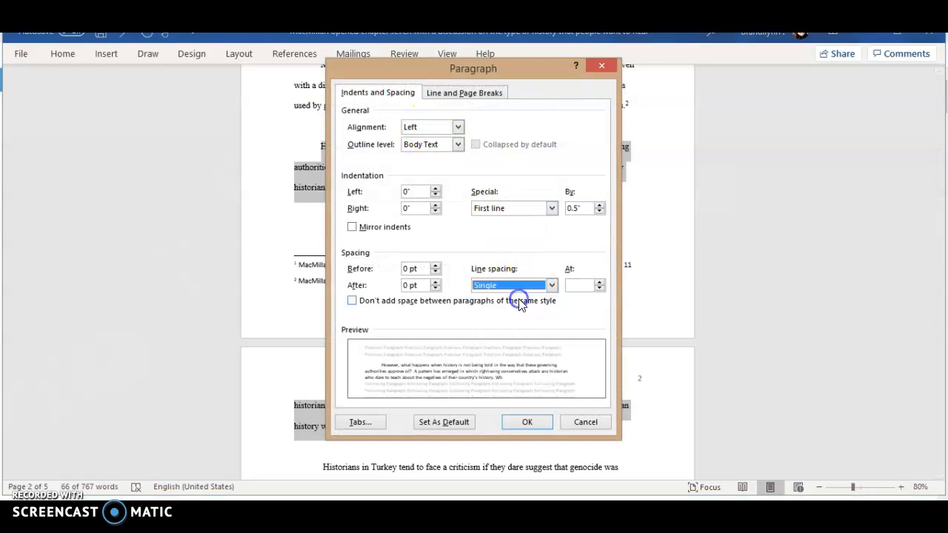
left_click(526, 422)
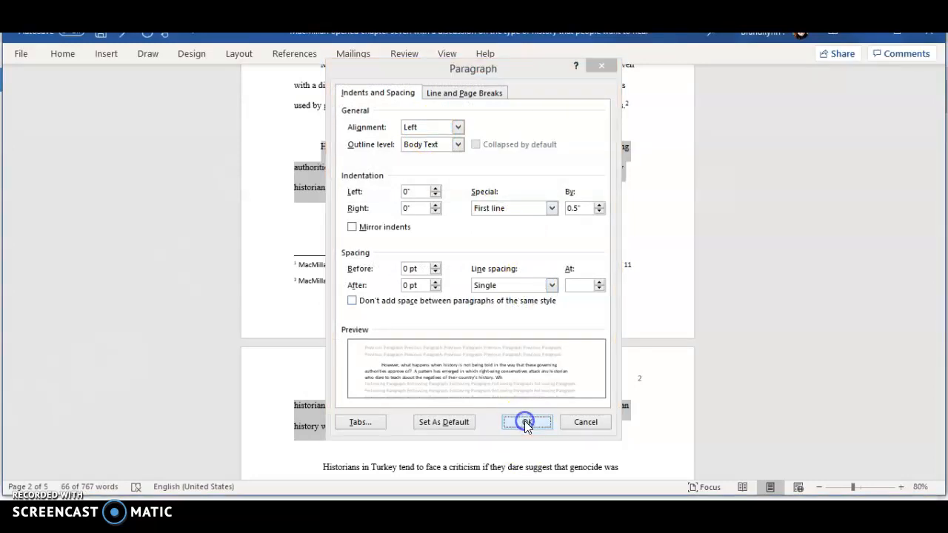
left_click(526, 422)
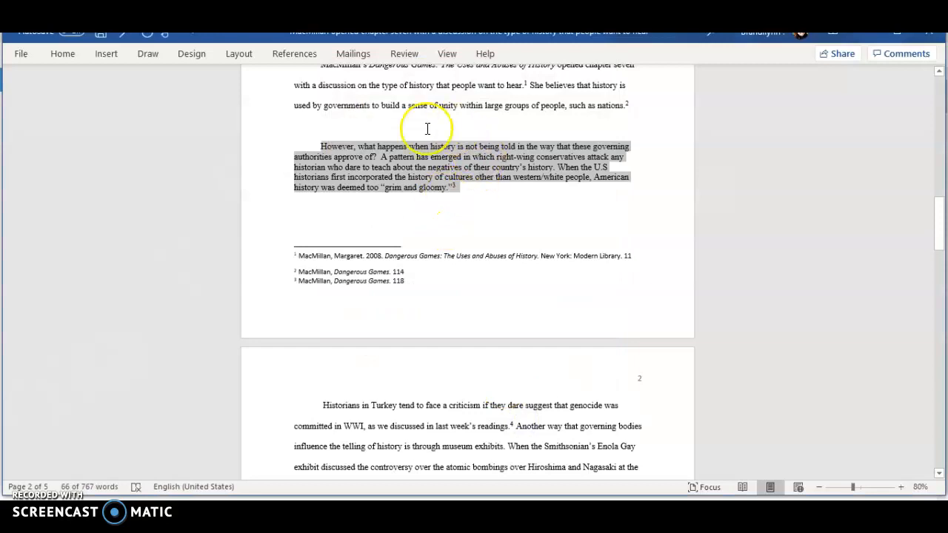
mouse_move(322, 178)
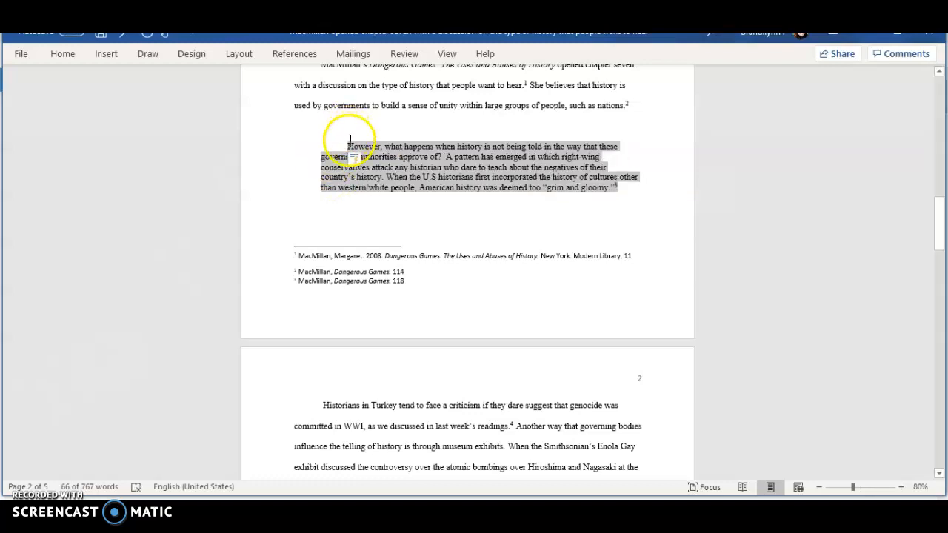
Step: Indent the single-spaced passage as a block quotation and remove its first-line indent
left_click(590, 141)
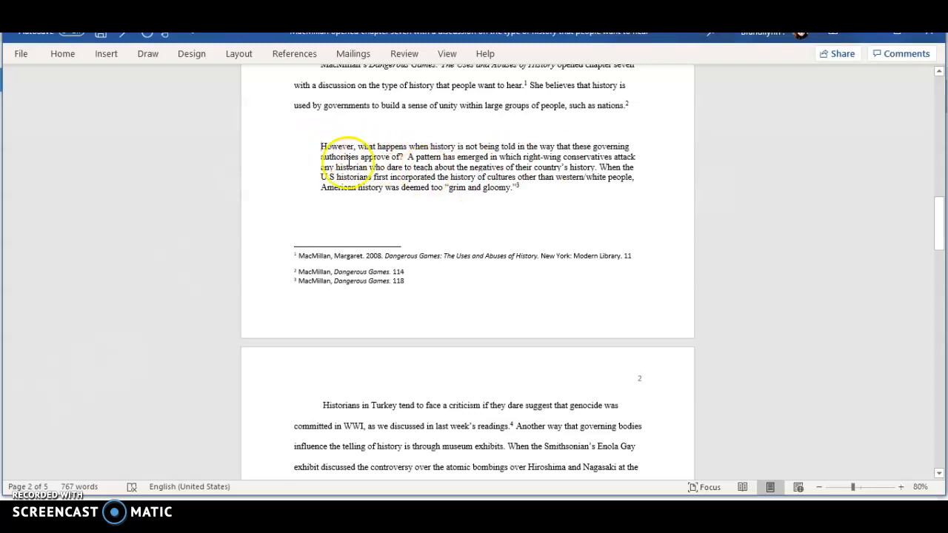
mouse_move(522, 186)
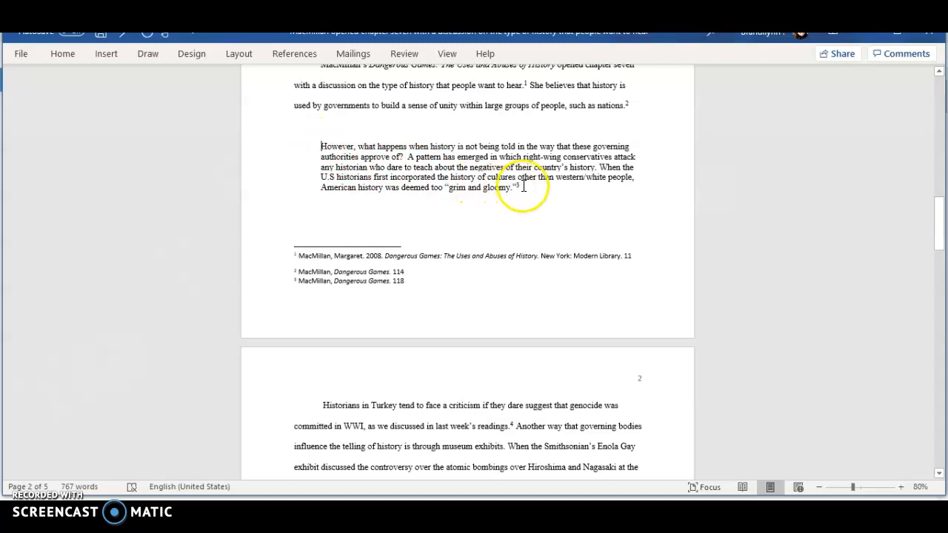